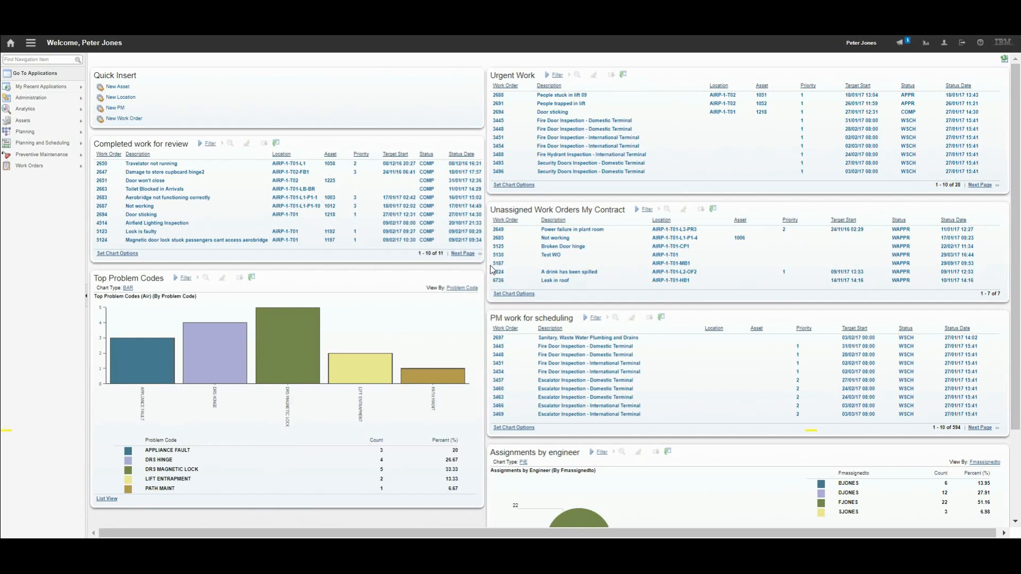
pyautogui.moveTo(491, 273)
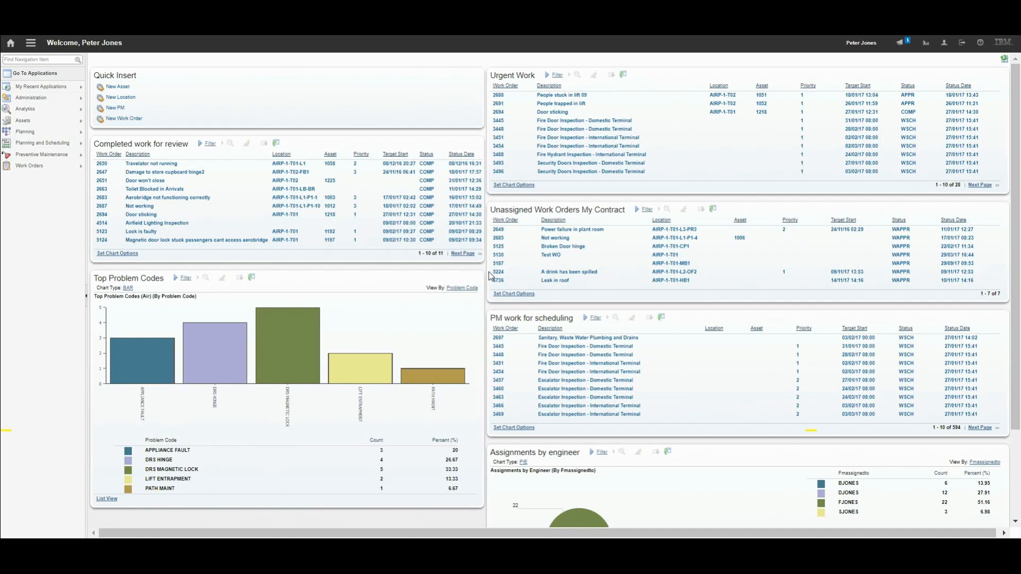
pyautogui.moveTo(530, 310)
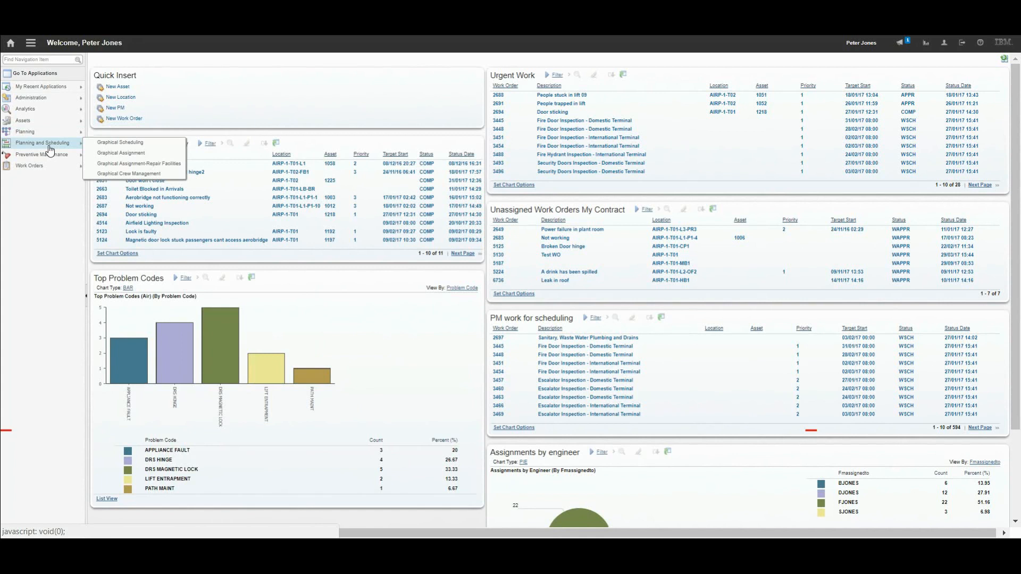
# - Launch Graphical Scheduling from the Planning and Scheduling menu, showing draft schedule PMAIR2
pyautogui.click(120, 141)
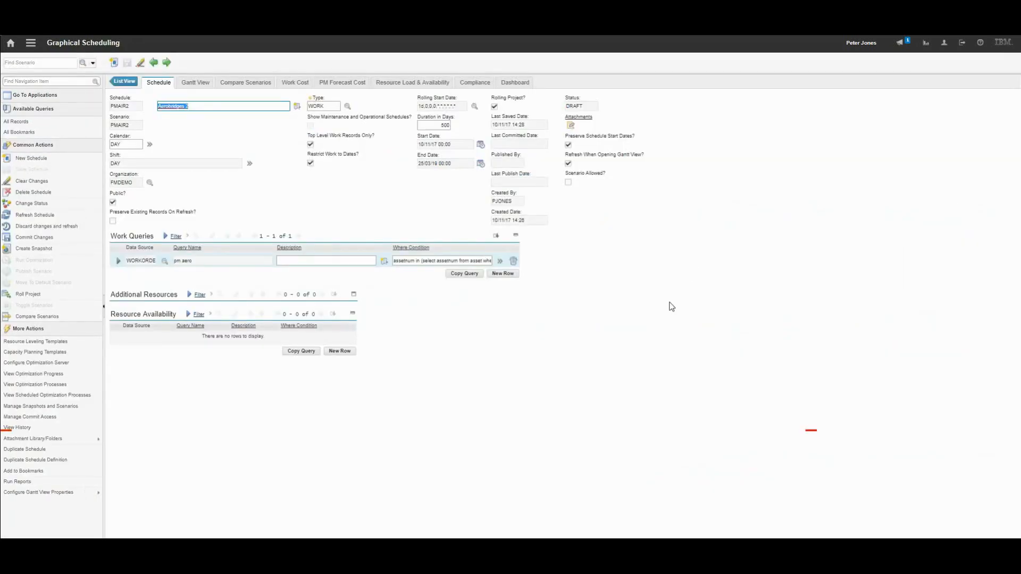
pyautogui.moveTo(152, 92)
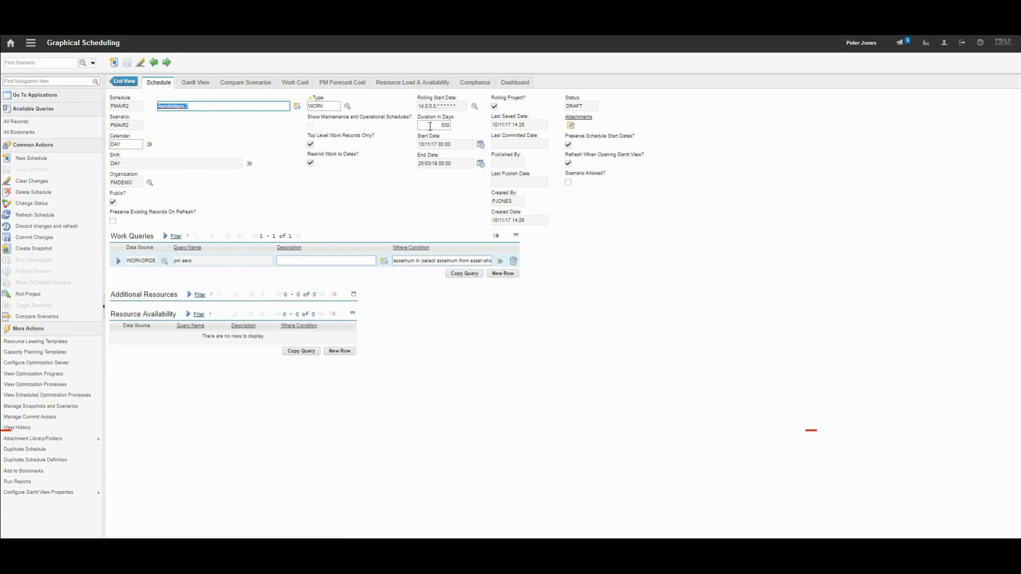
pyautogui.moveTo(264, 171)
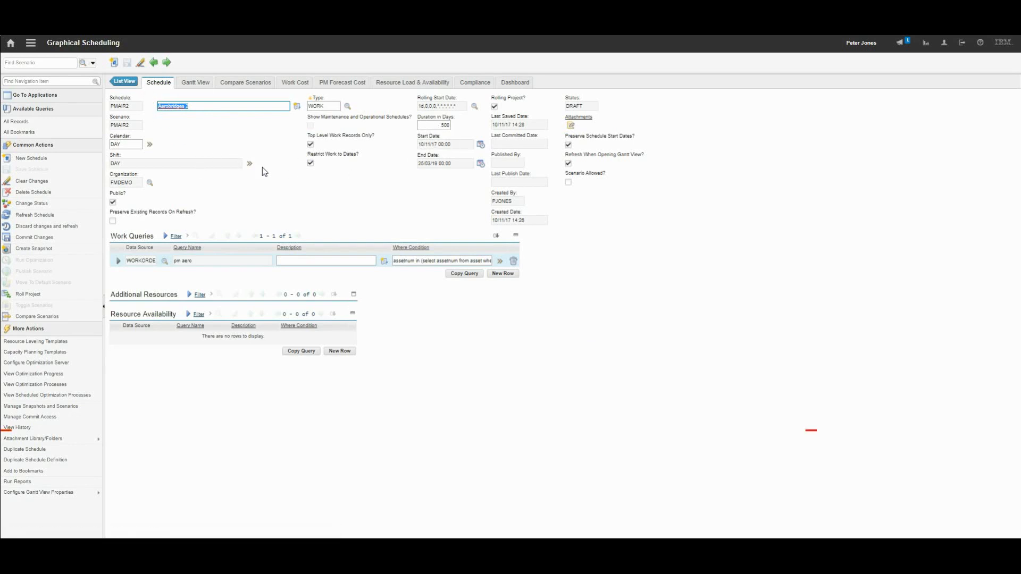
pyautogui.moveTo(161, 168)
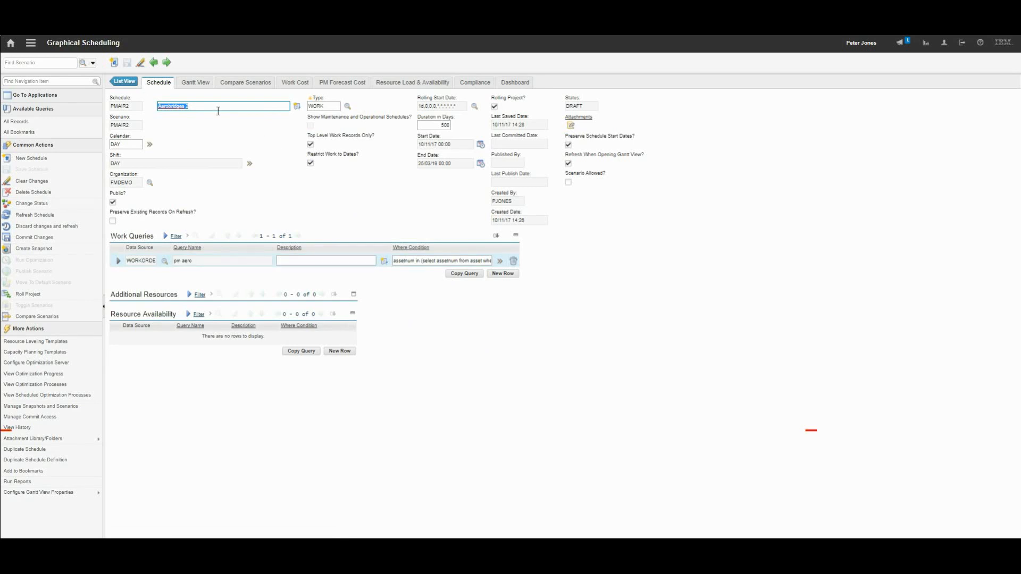
pyautogui.moveTo(194, 81)
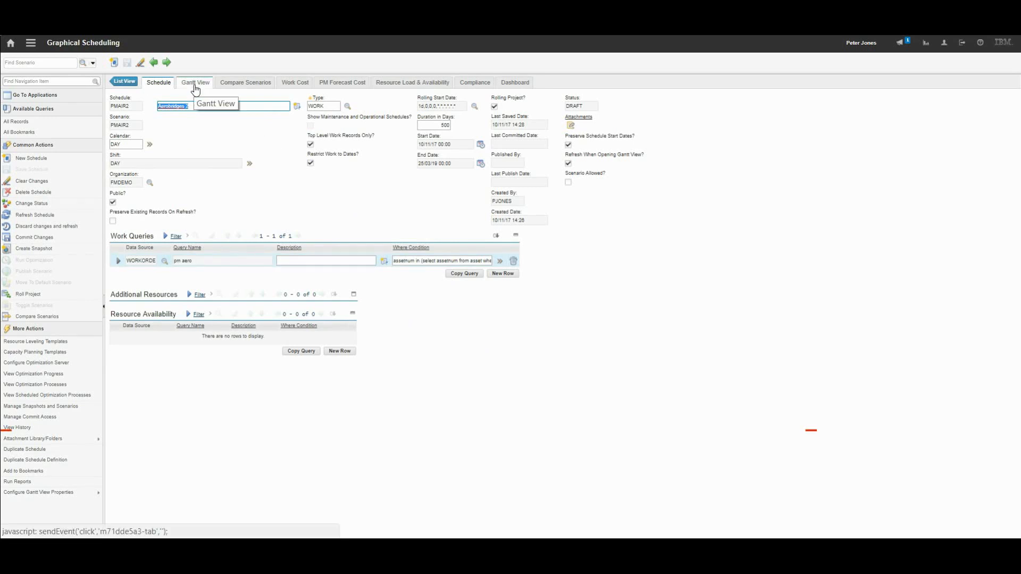
# - Switch PMAIR2 to its Gantt chart of aerobridge work orders with crafts load beneath
pyautogui.click(195, 82)
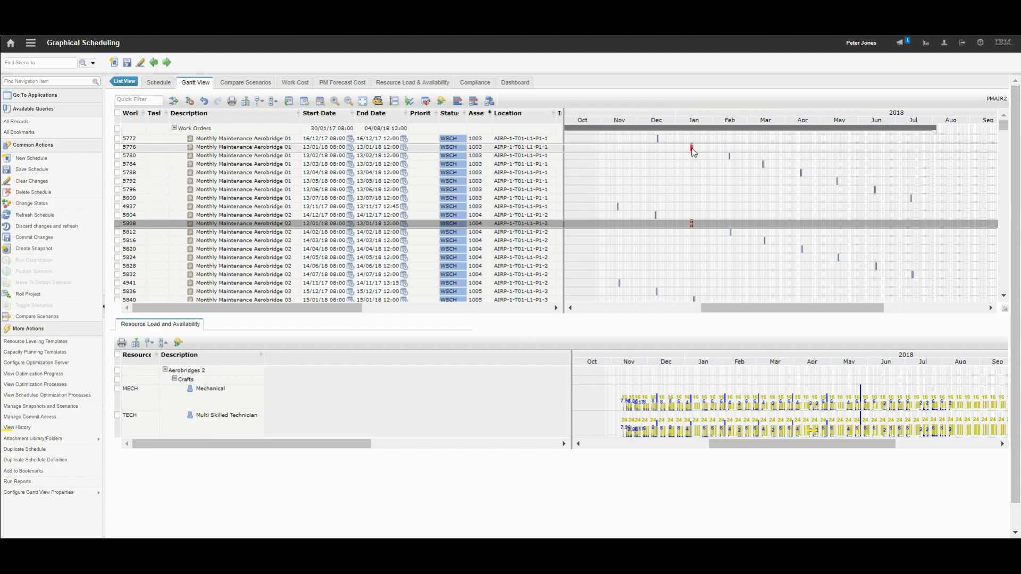
pyautogui.moveTo(691, 149)
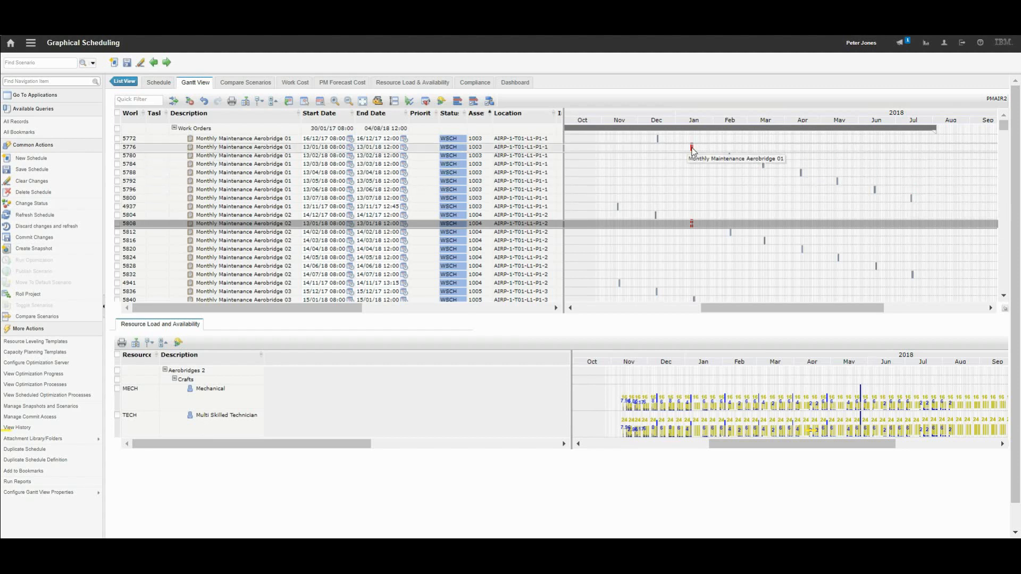
# - Zoom into daily detail to move work order 5784 to 14/03/18, then zoom back toward months
pyautogui.click(338, 104)
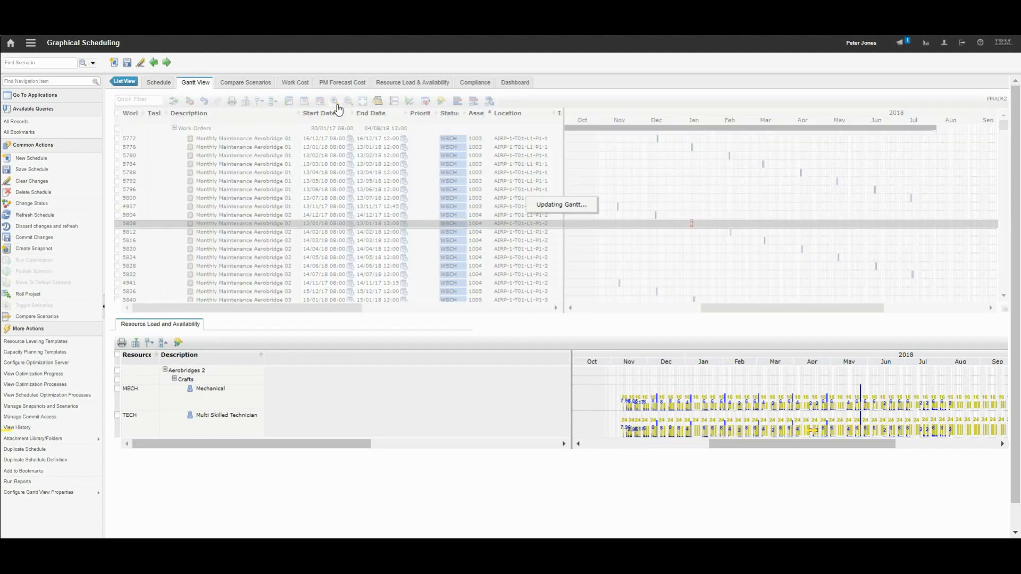
pyautogui.click(333, 103)
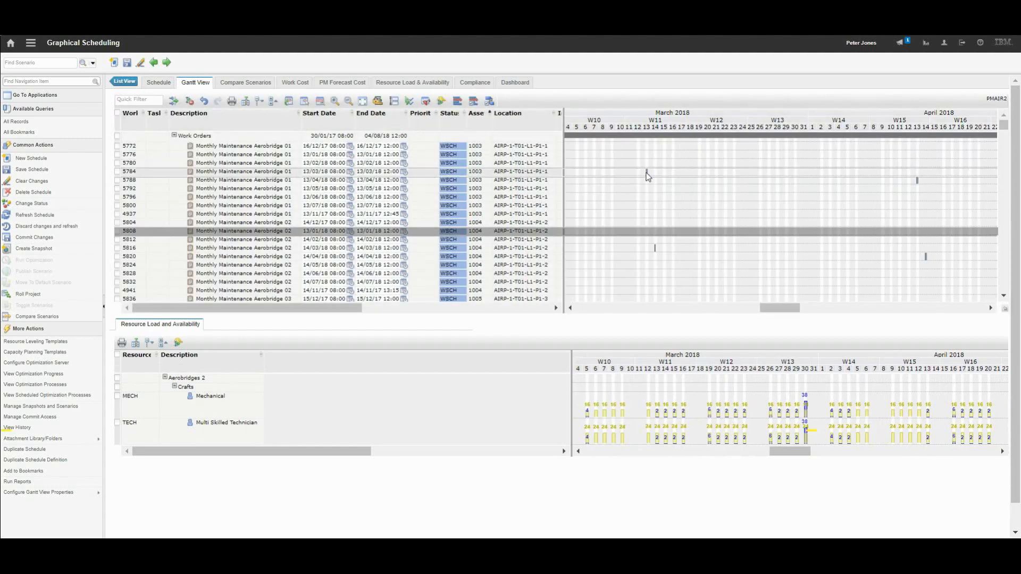
pyautogui.moveTo(647, 172)
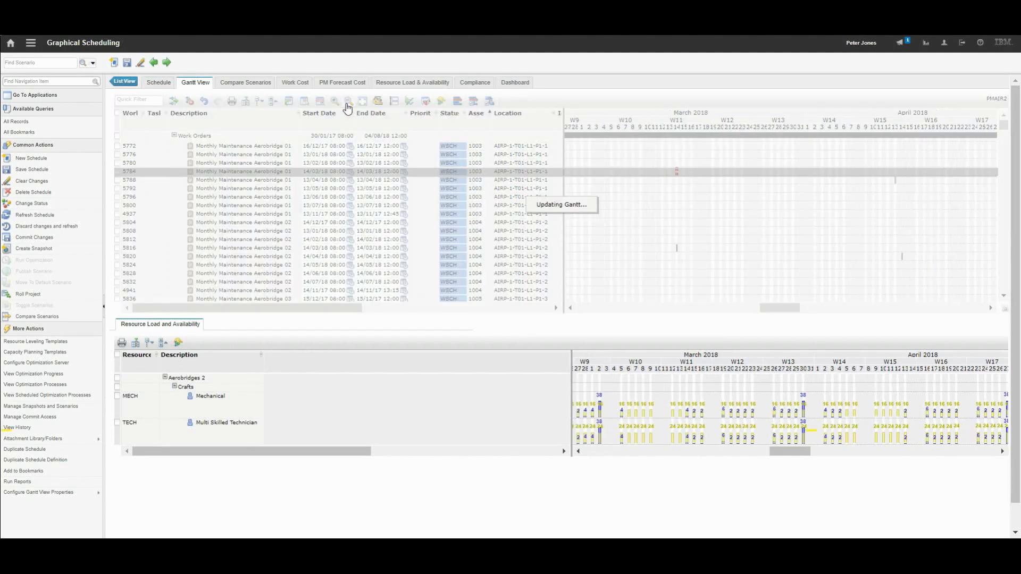
pyautogui.click(348, 101)
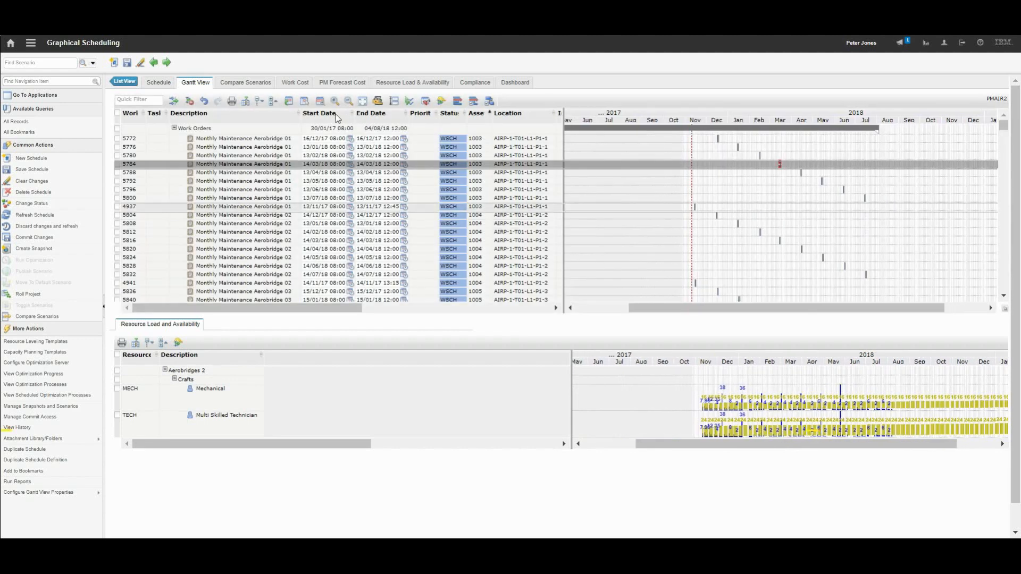
pyautogui.click(335, 103)
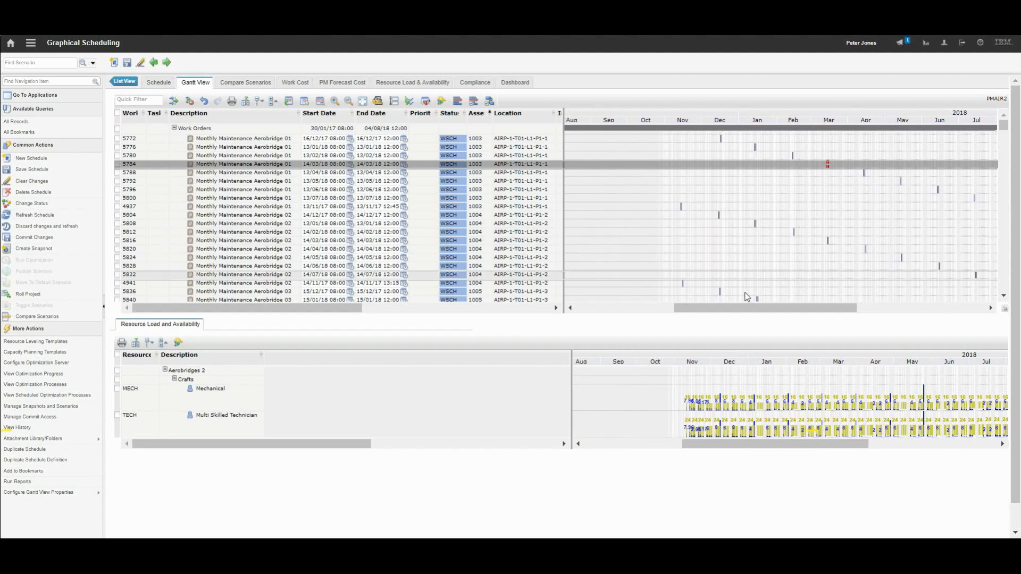
# - Scroll the chart to the March 2018 weeks showing Mechanical and Technician load day by day
pyautogui.hscroll(3)
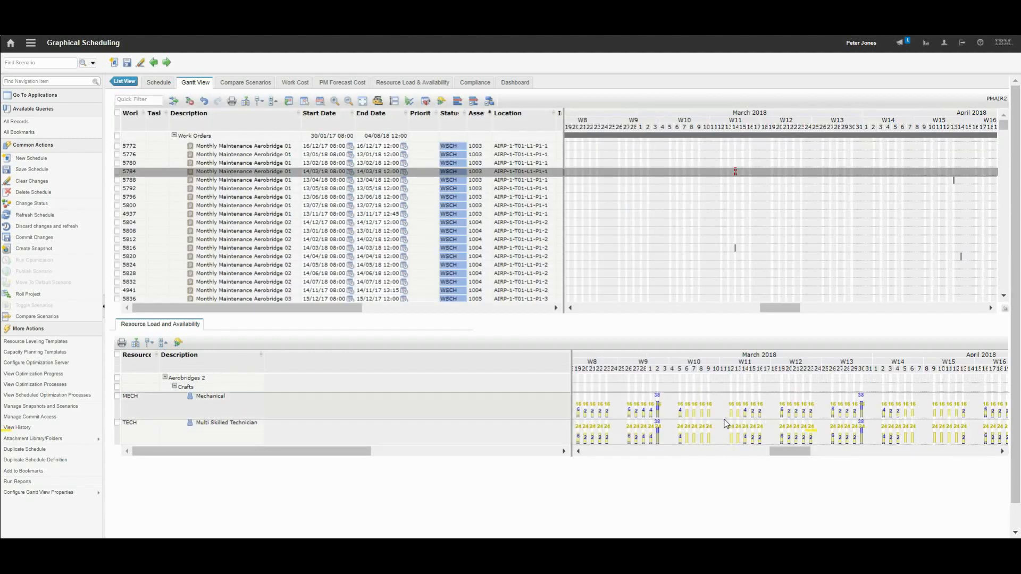
pyautogui.moveTo(731, 419)
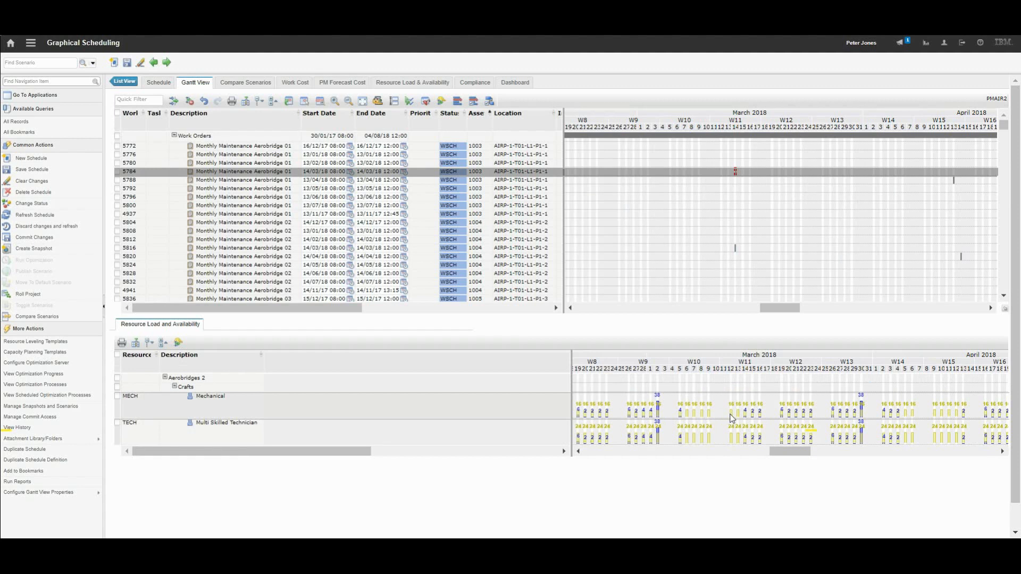
pyautogui.moveTo(713, 419)
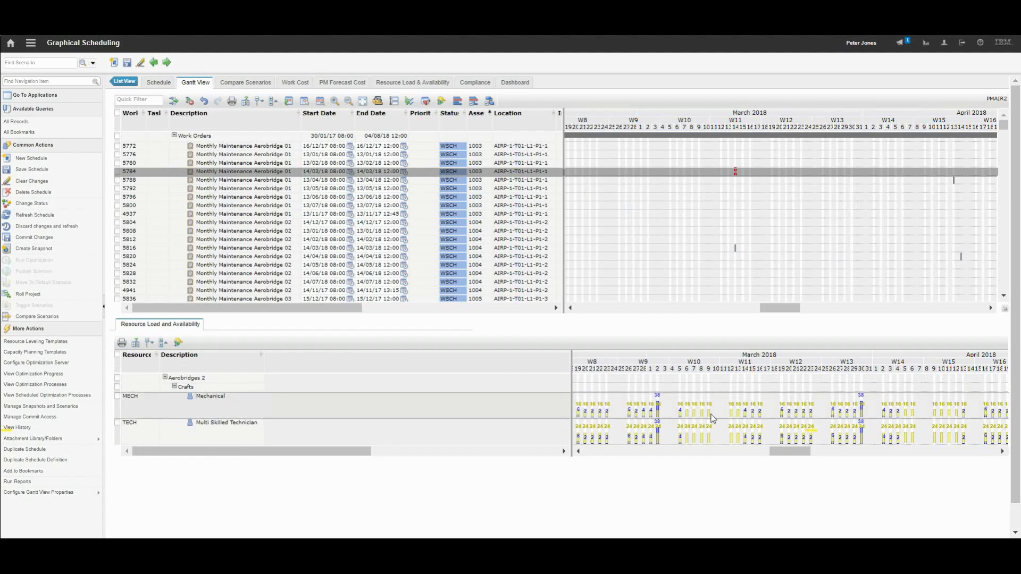
pyautogui.moveTo(734, 411)
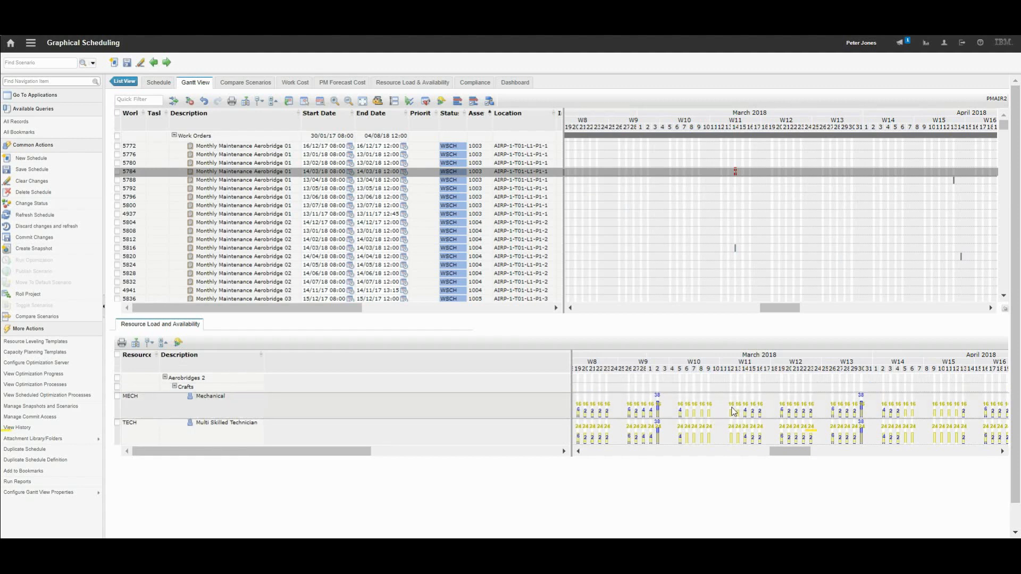
pyautogui.moveTo(734, 417)
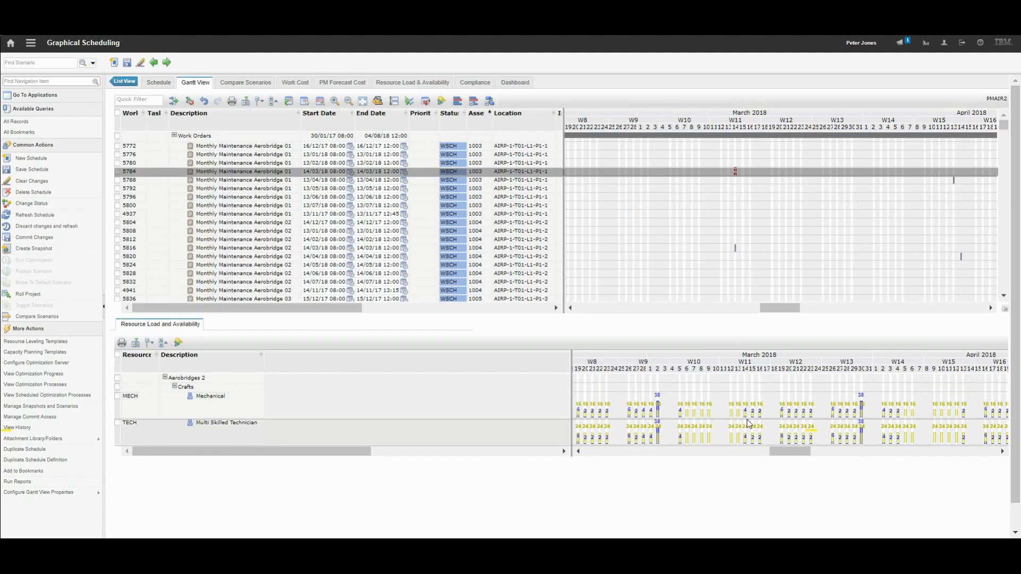
pyautogui.moveTo(742, 219)
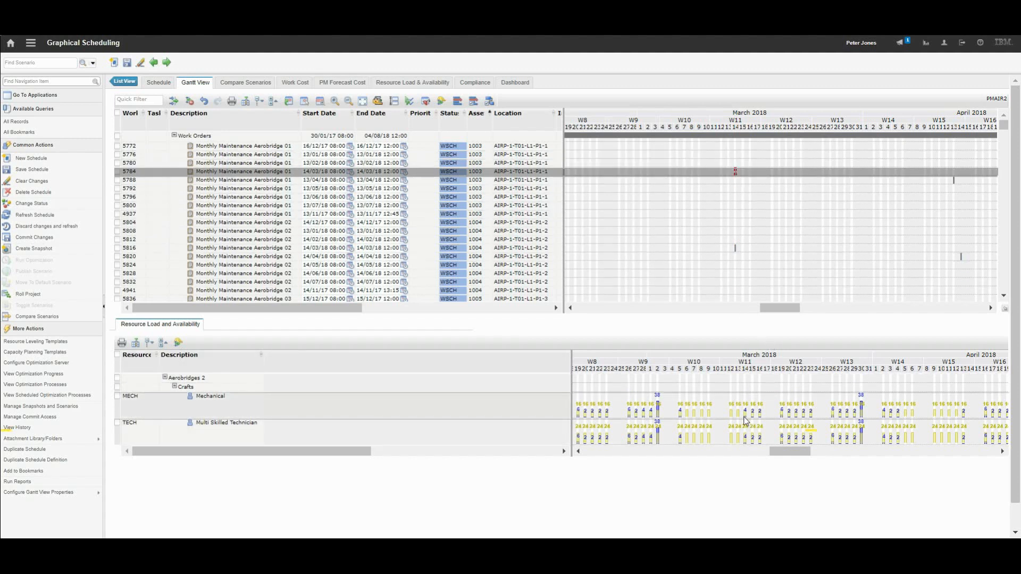
pyautogui.moveTo(746, 420)
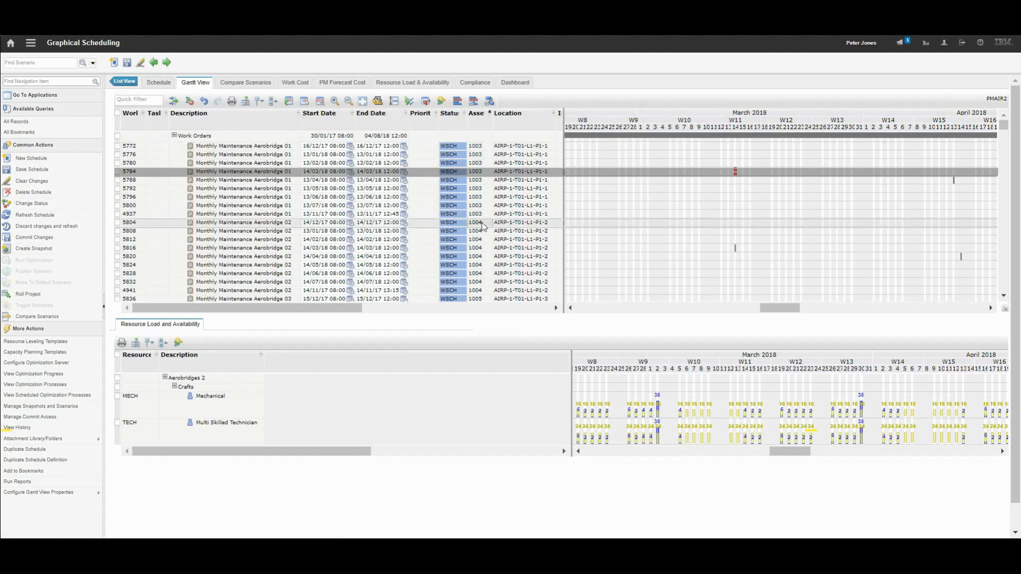
pyautogui.moveTo(64, 110)
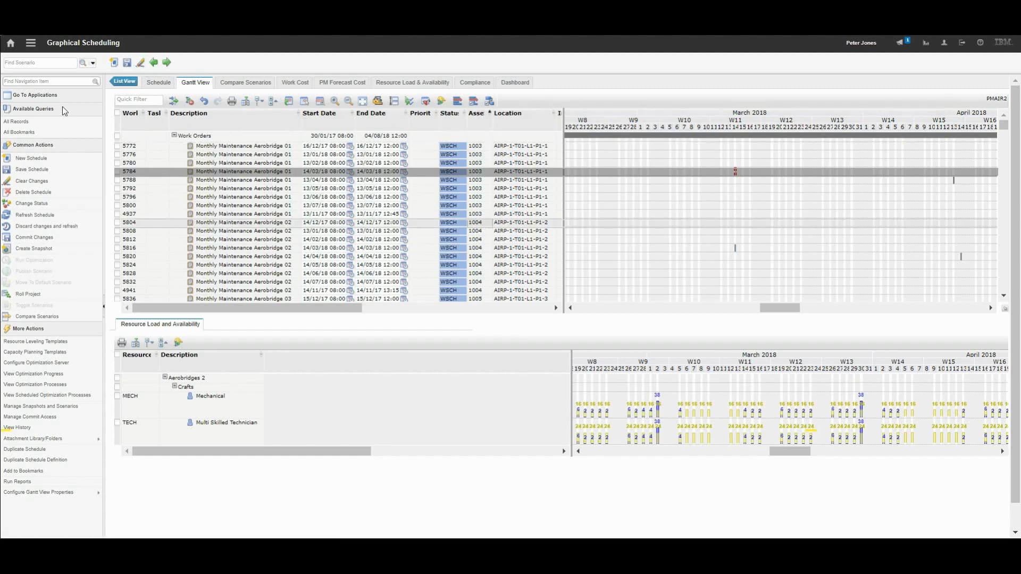
# - Launch Graphical Assignment and show the AIRWORKDUB work list's assignments for November 2017
pyautogui.click(29, 43)
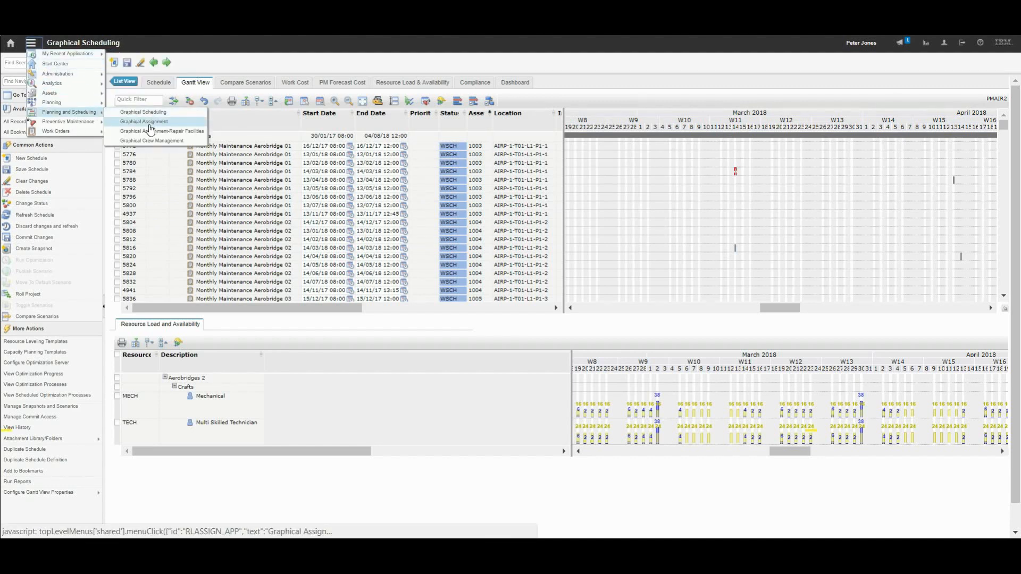
pyautogui.click(145, 122)
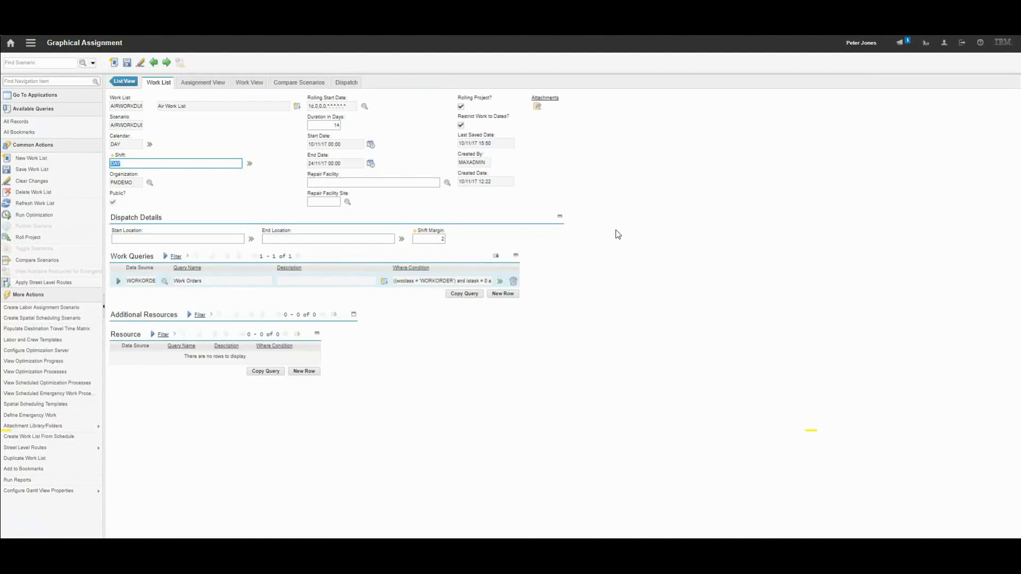
pyautogui.moveTo(216, 205)
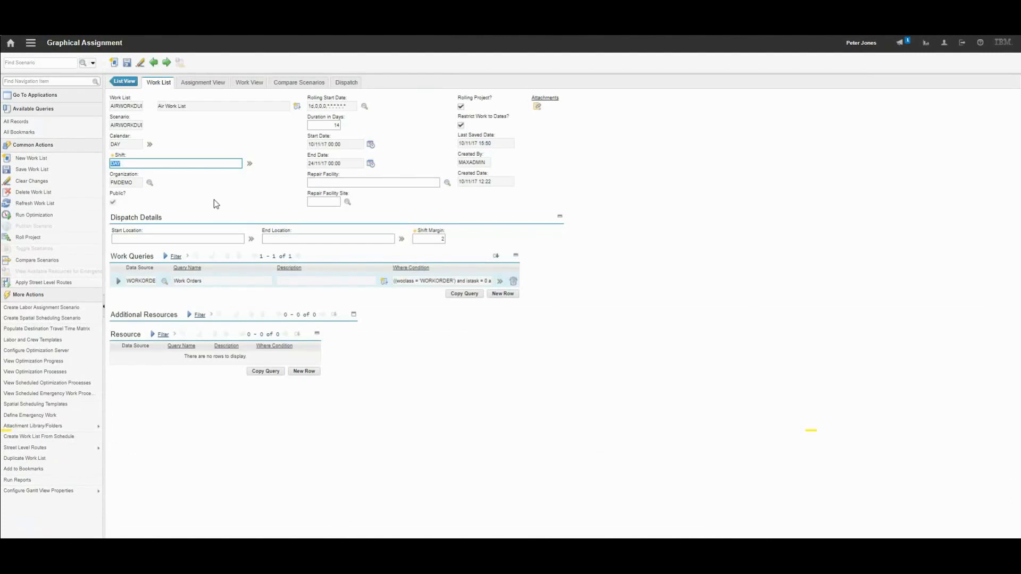
pyautogui.moveTo(175, 163)
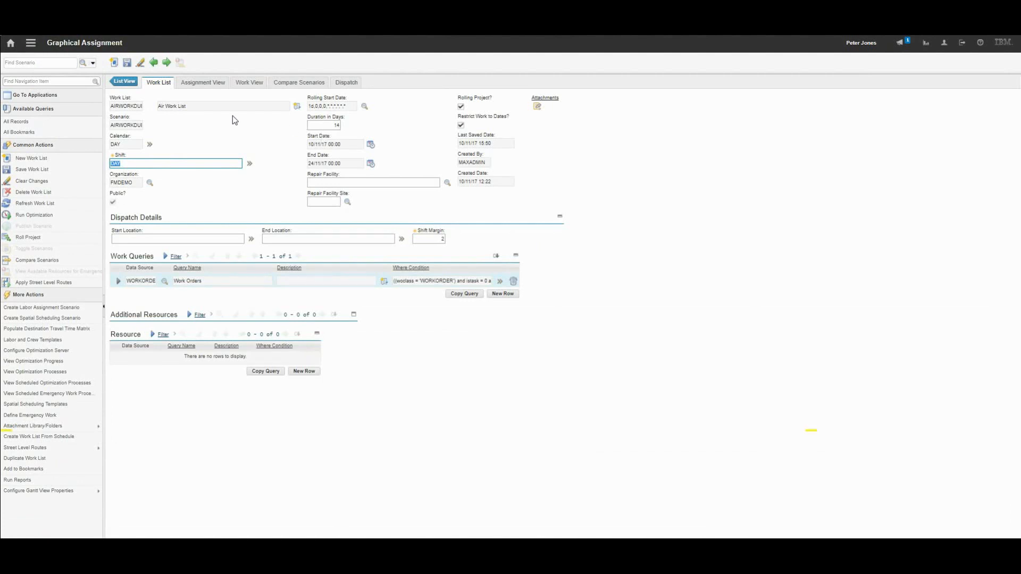
pyautogui.moveTo(202, 82)
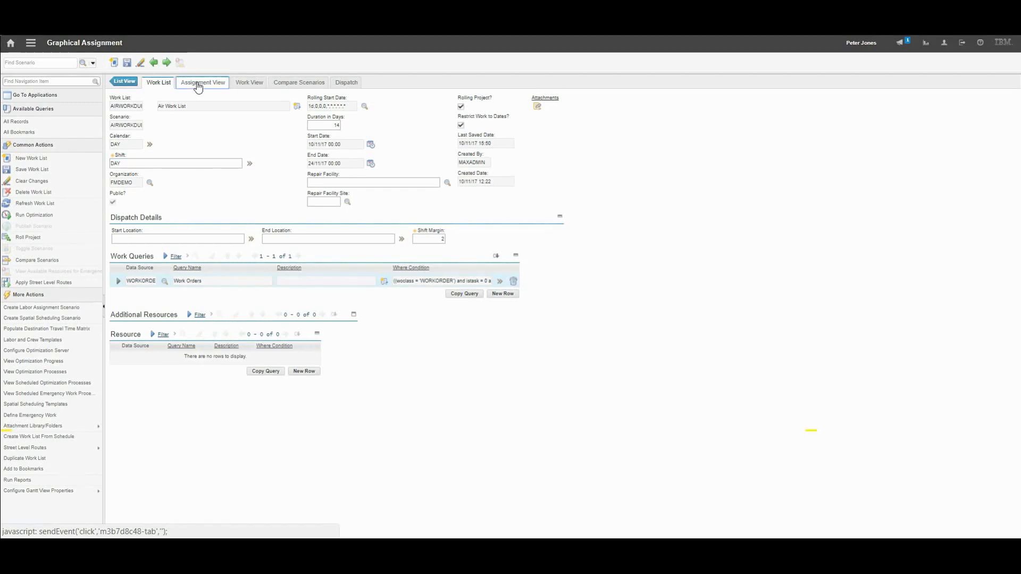
pyautogui.click(202, 82)
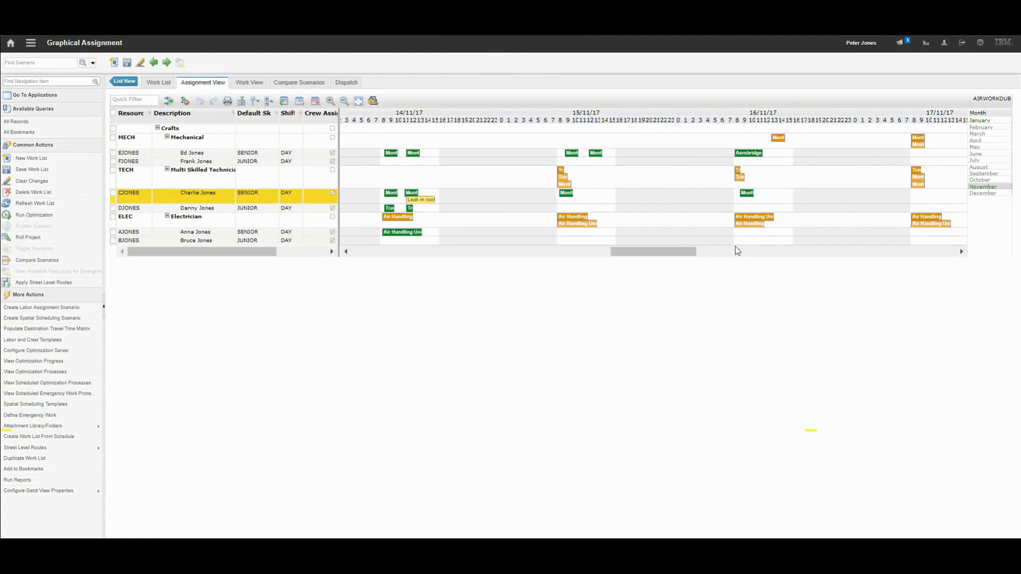
pyautogui.moveTo(637, 267)
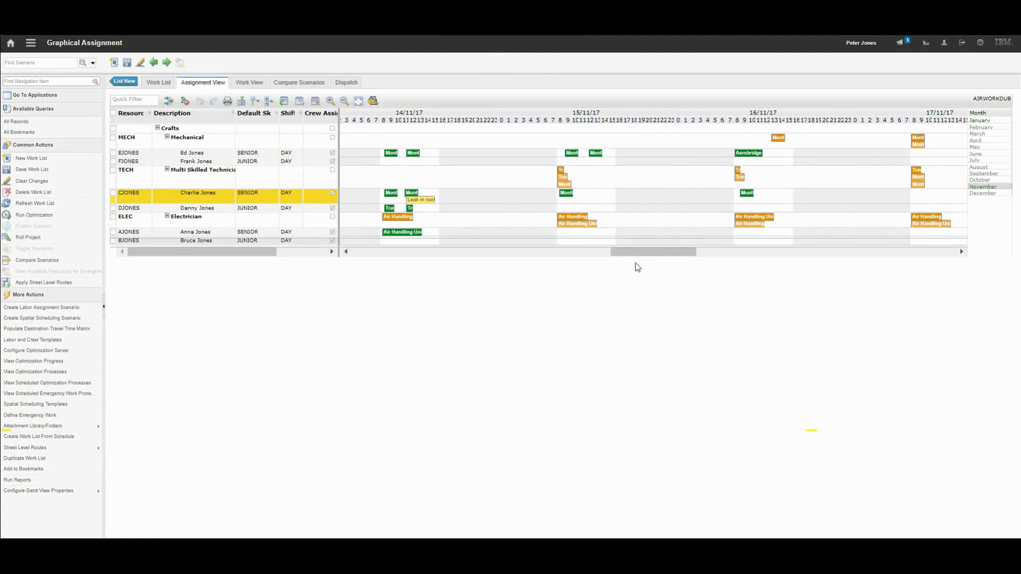
pyautogui.moveTo(386, 160)
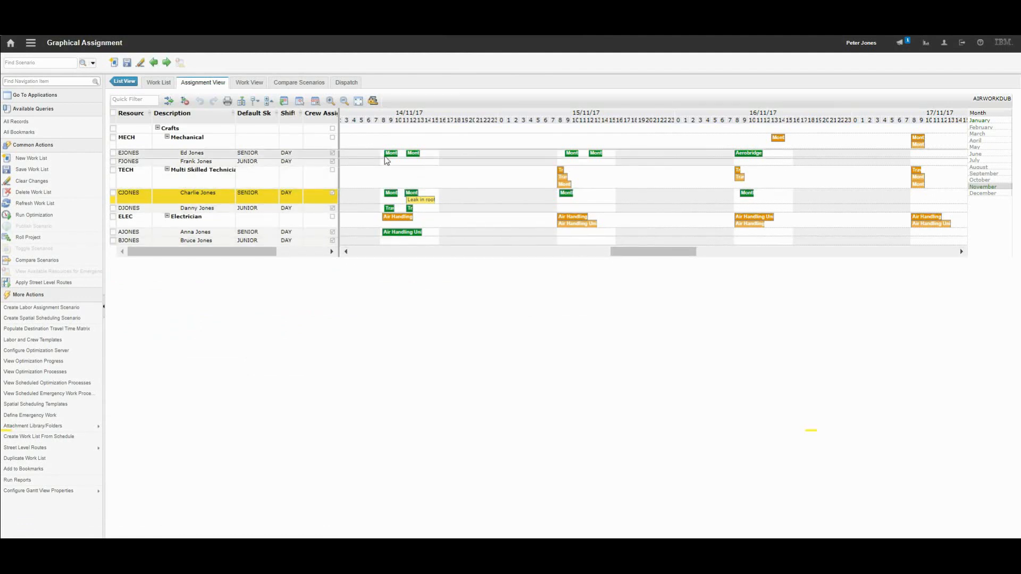
pyautogui.click(196, 138)
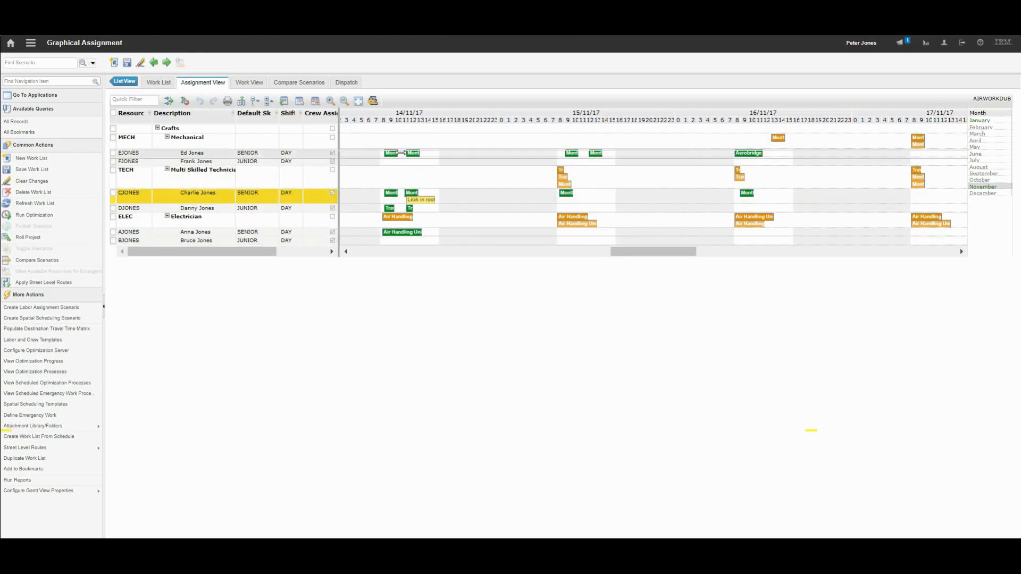
pyautogui.moveTo(390, 153)
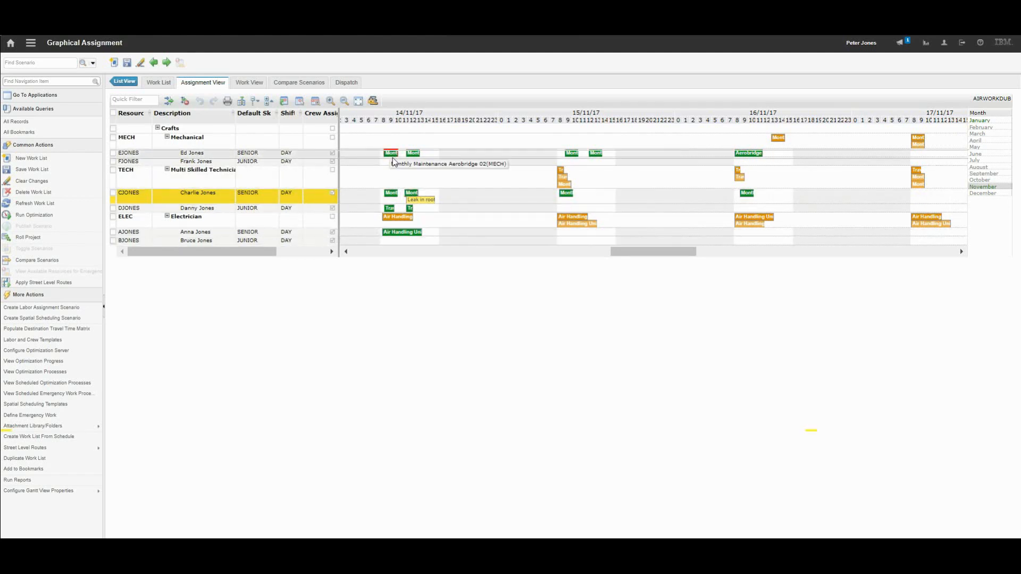
pyautogui.moveTo(383, 167)
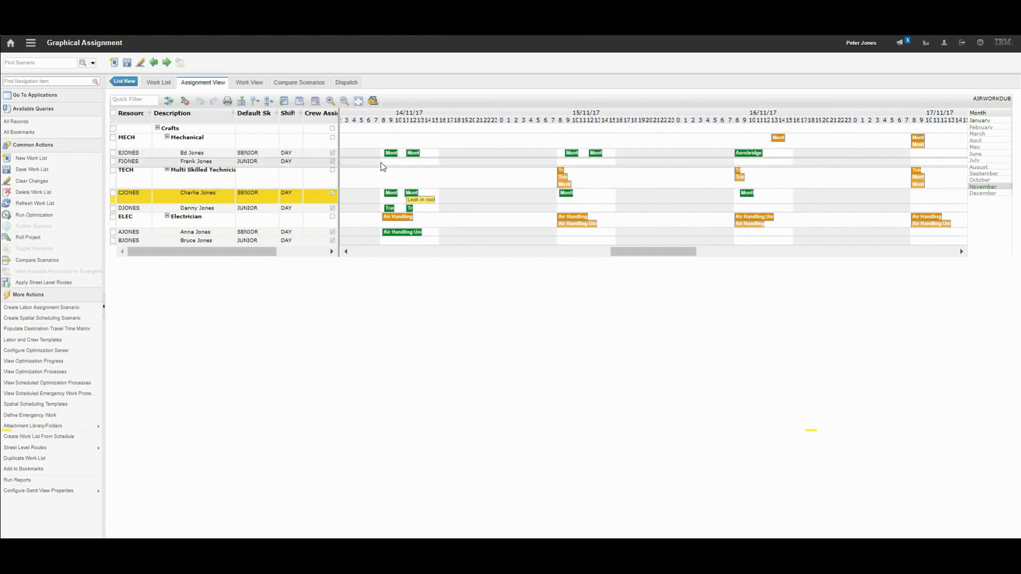
pyautogui.moveTo(431, 168)
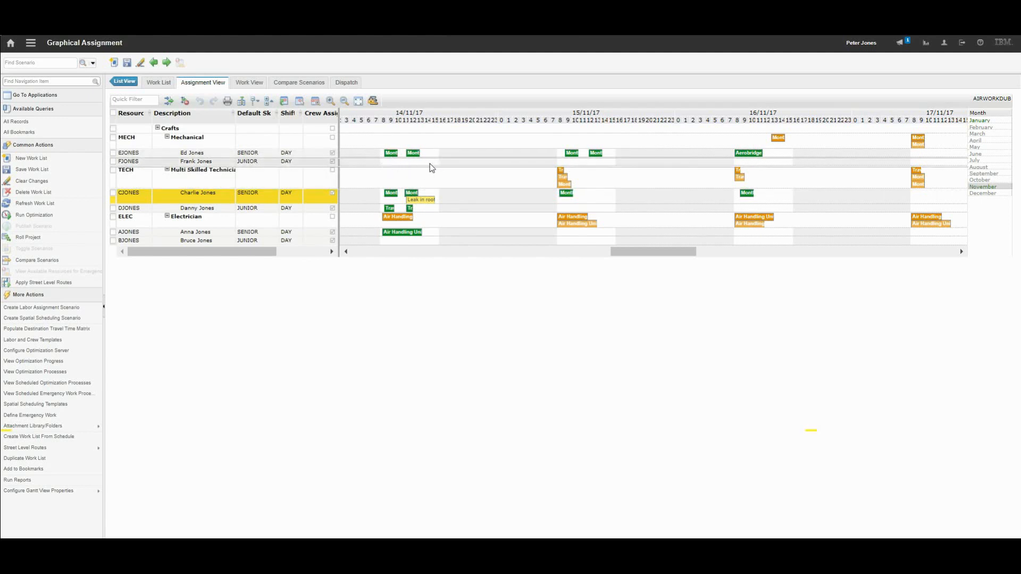
pyautogui.moveTo(383, 164)
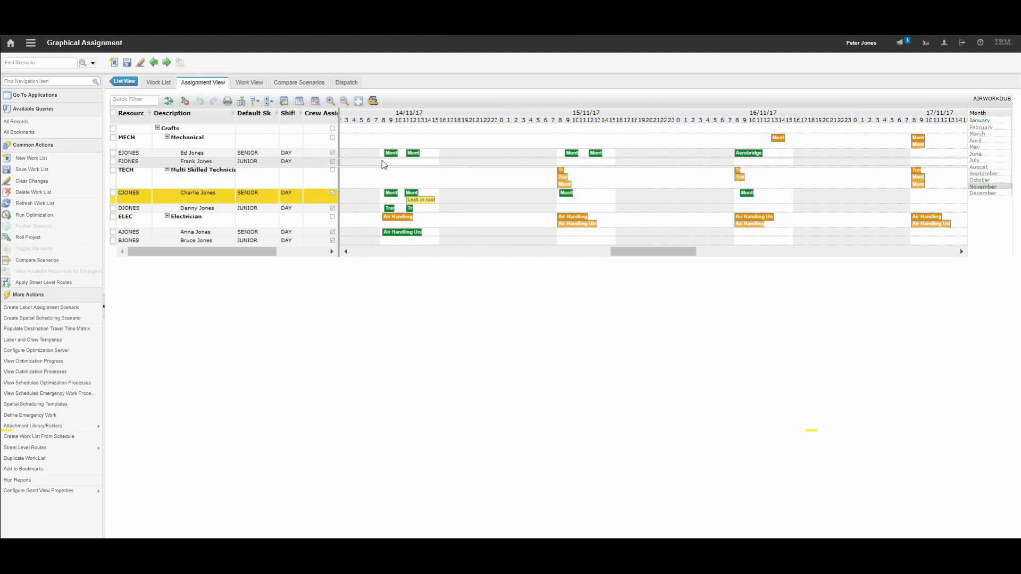
pyautogui.moveTo(411, 169)
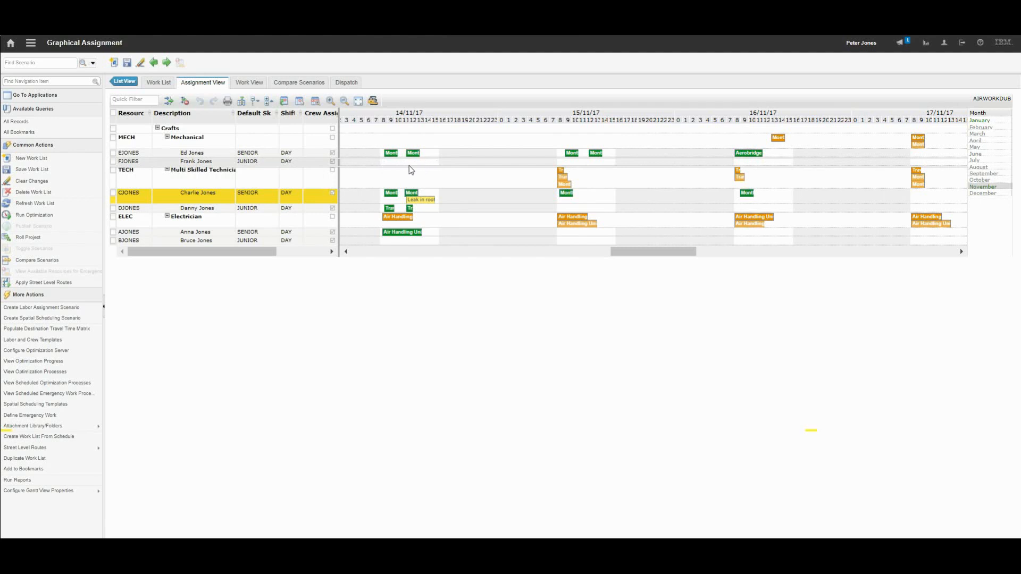
pyautogui.moveTo(399, 163)
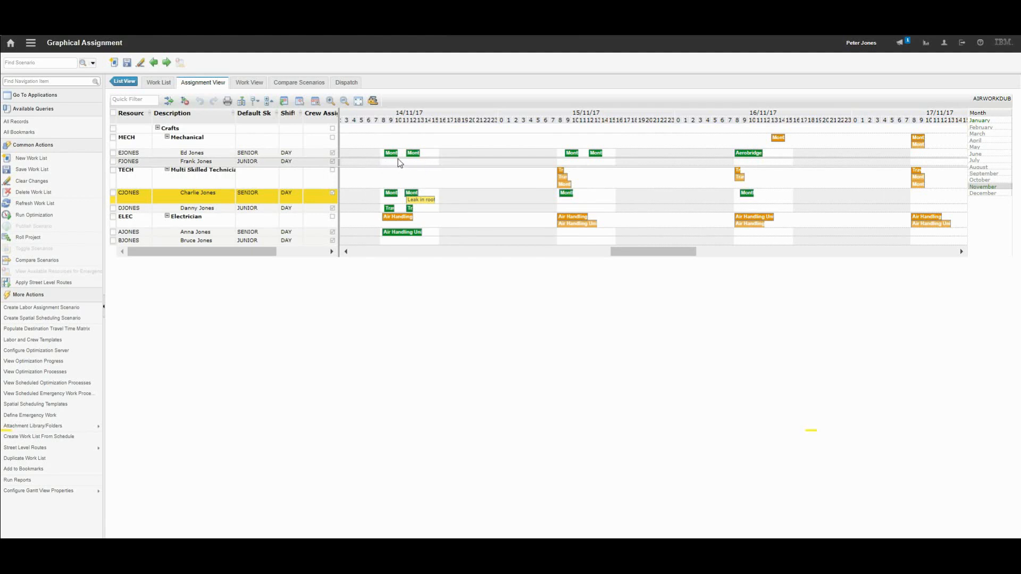
pyautogui.moveTo(390, 153)
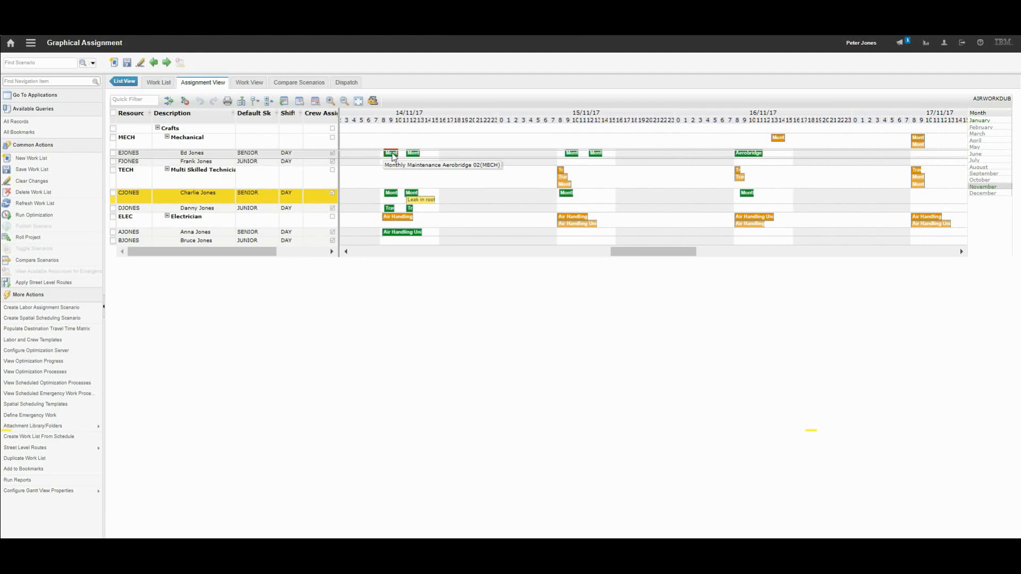
pyautogui.moveTo(391, 153)
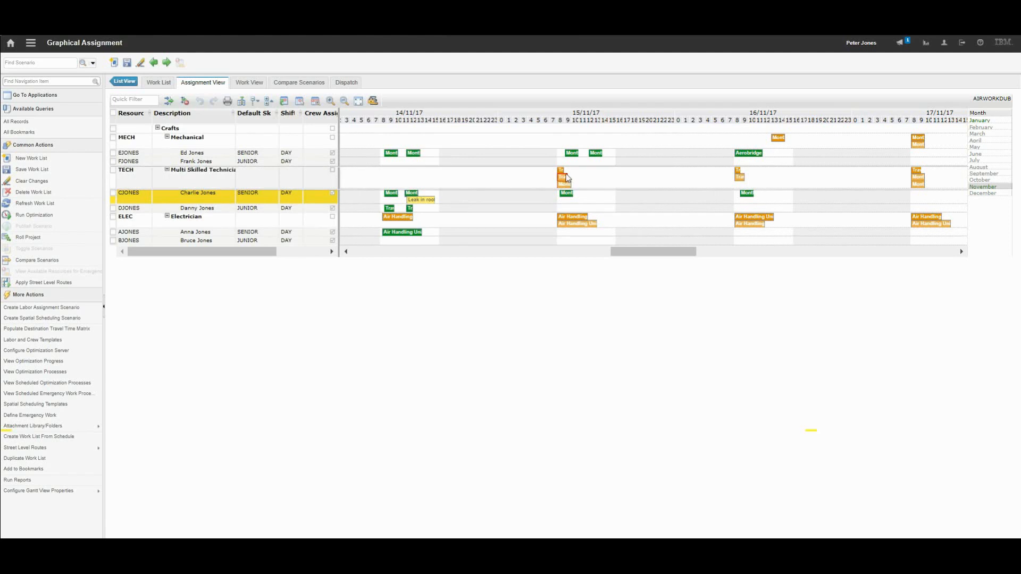
pyautogui.moveTo(562, 172)
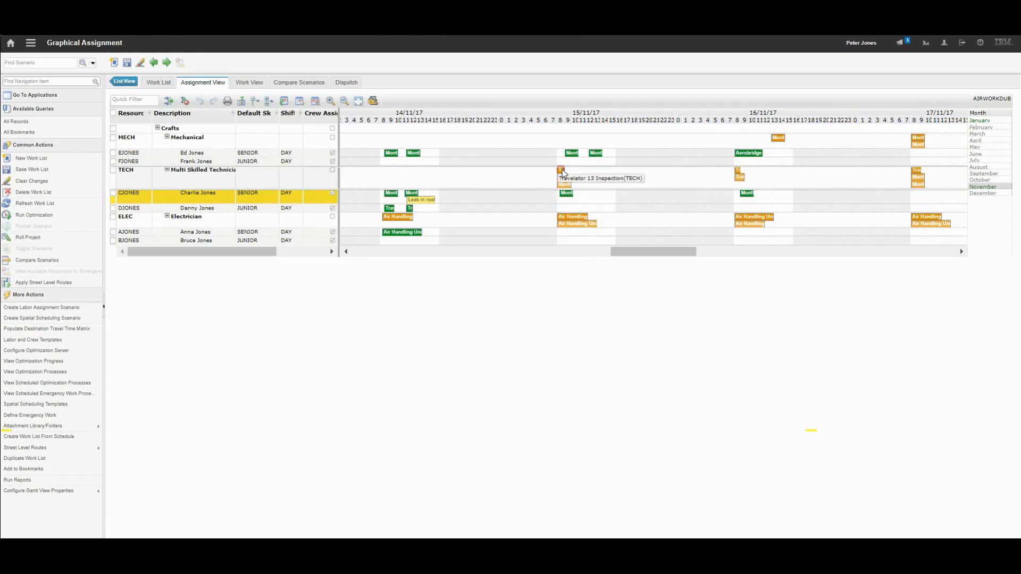
pyautogui.moveTo(562, 212)
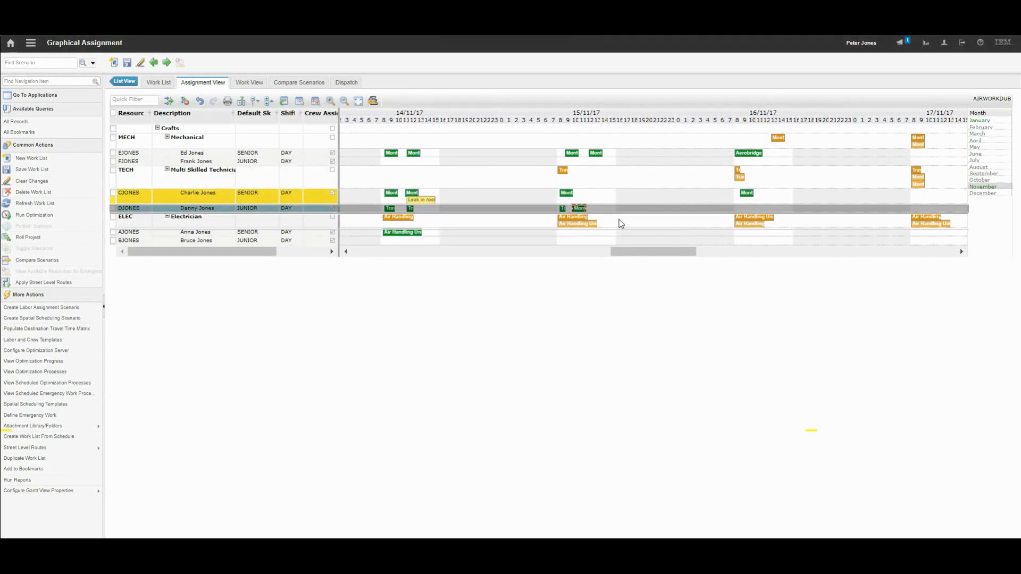
pyautogui.moveTo(598, 246)
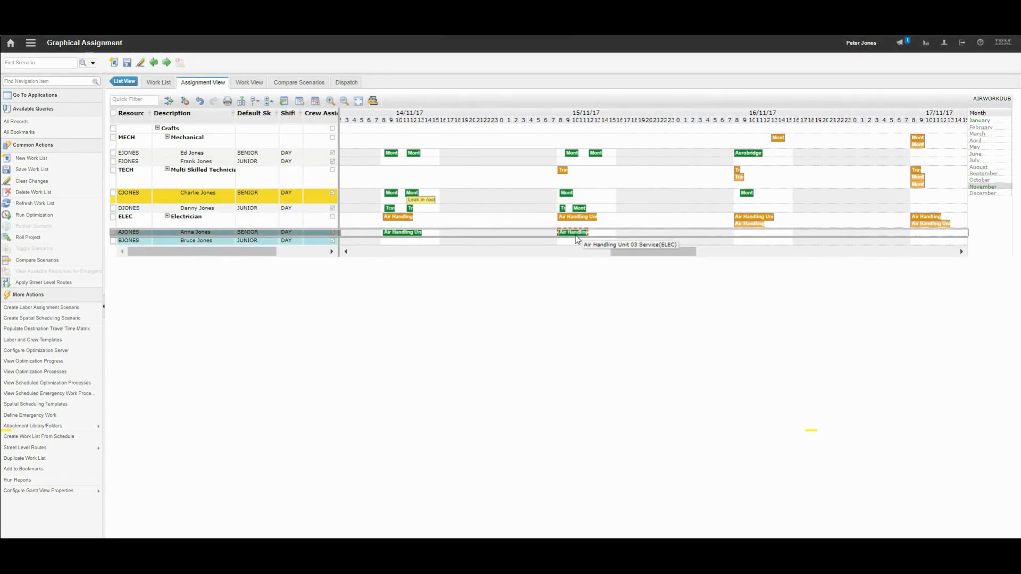
pyautogui.moveTo(567, 240)
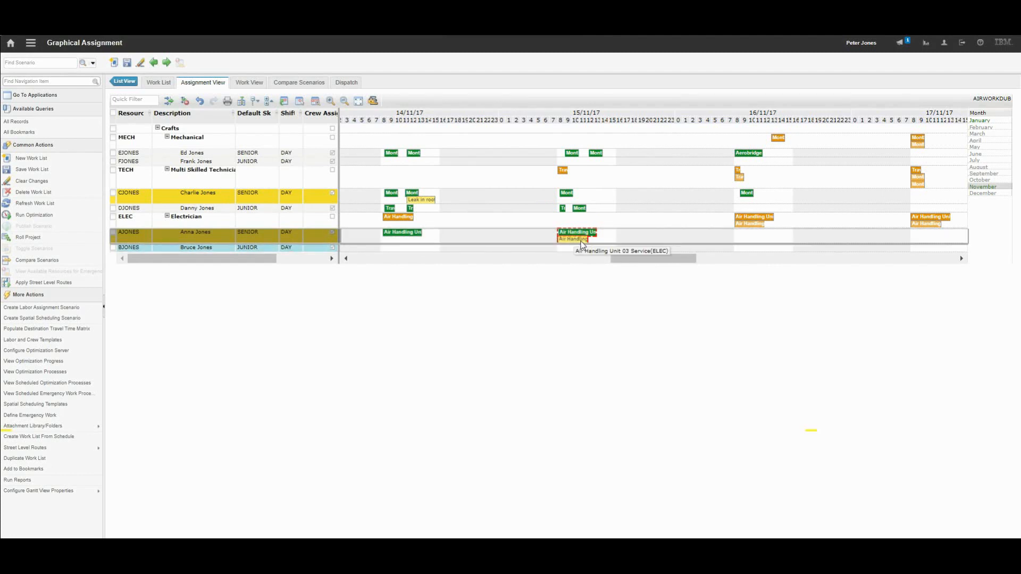
pyautogui.moveTo(570, 242)
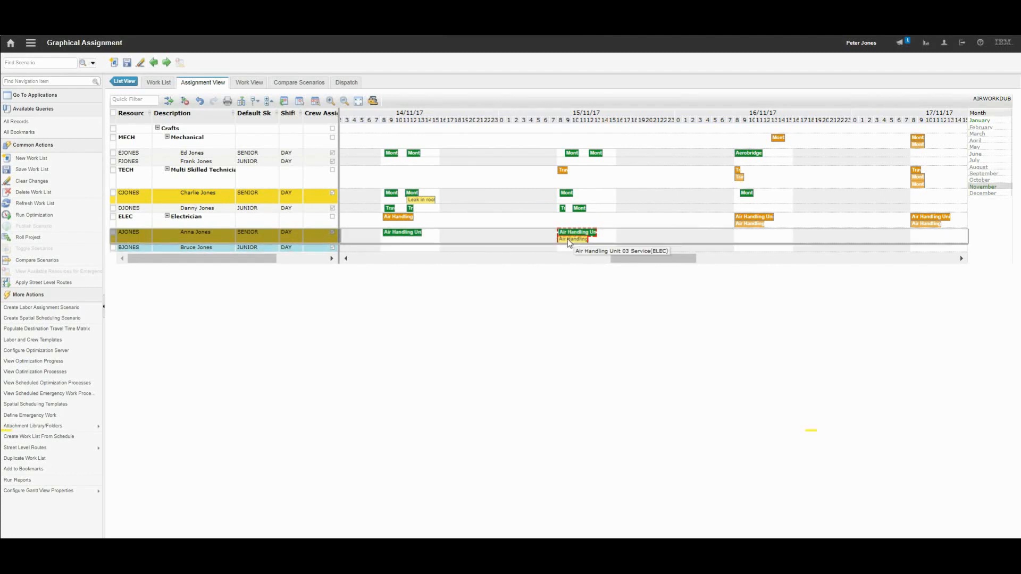
pyautogui.moveTo(163, 182)
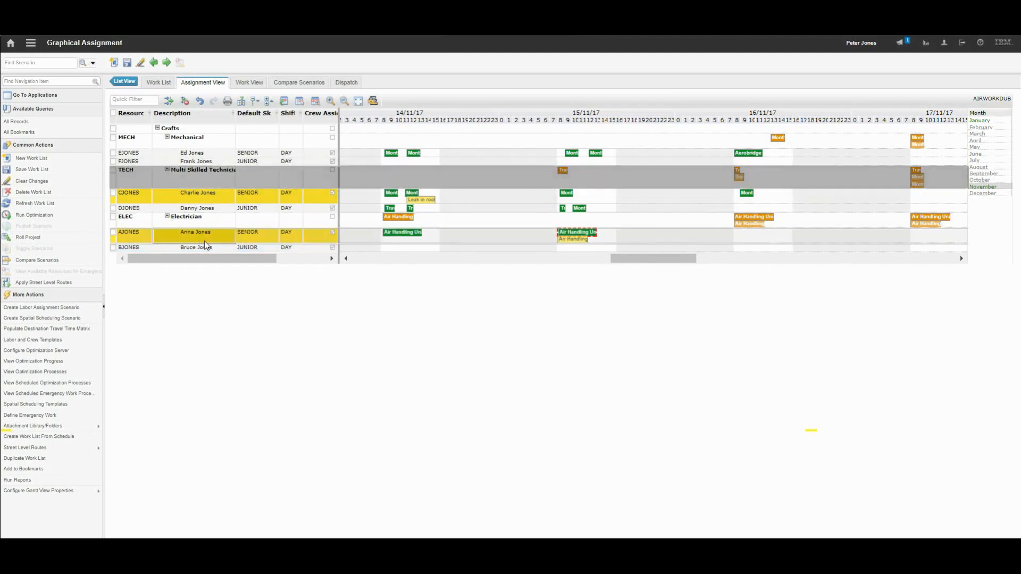
pyautogui.moveTo(160, 242)
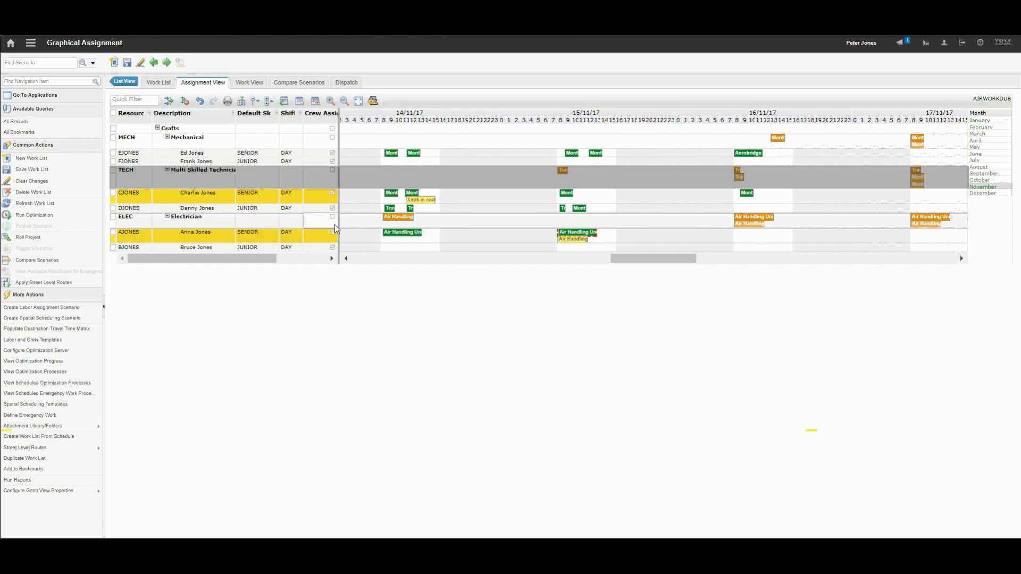
pyautogui.moveTo(579, 207)
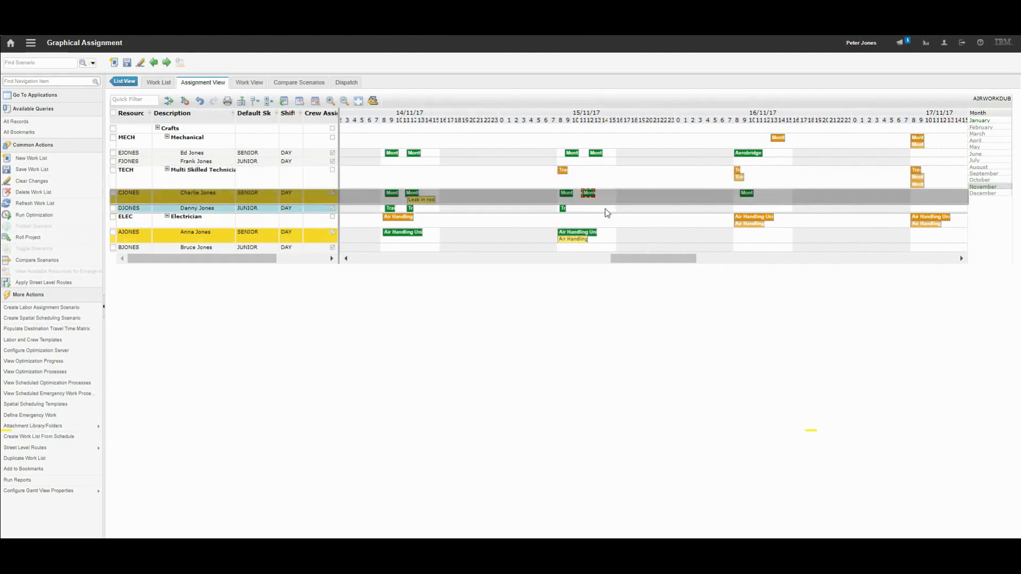
pyautogui.moveTo(588, 214)
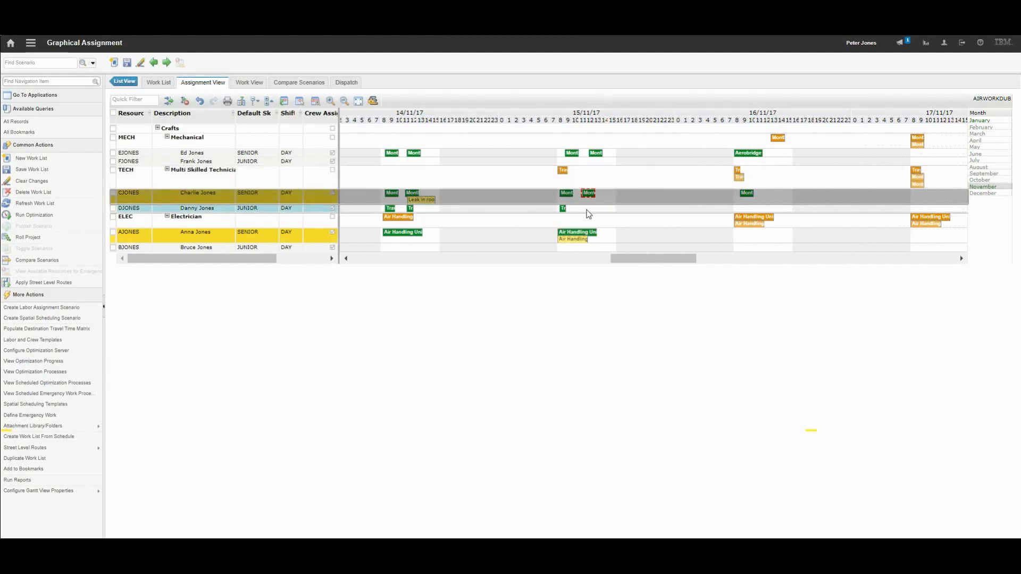